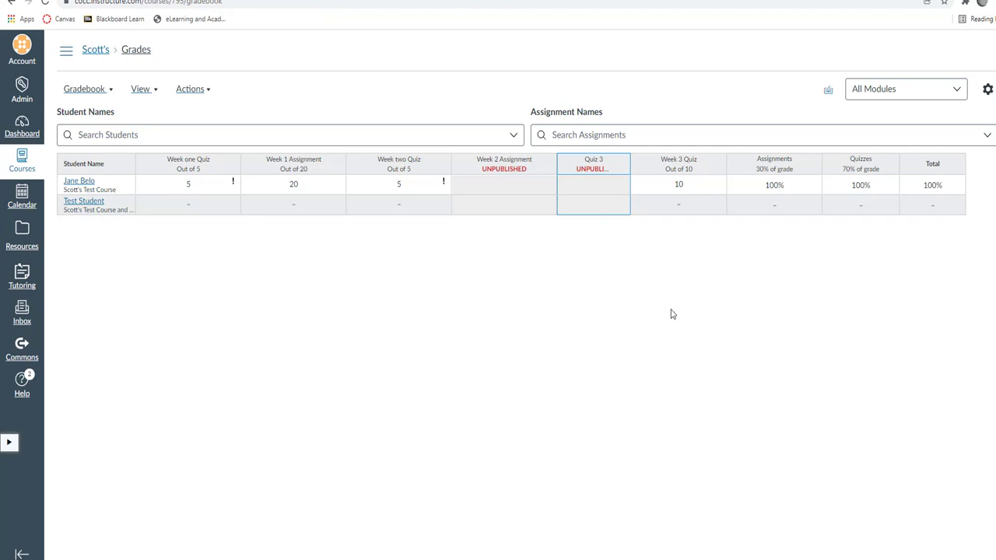
pyautogui.moveTo(719, 265)
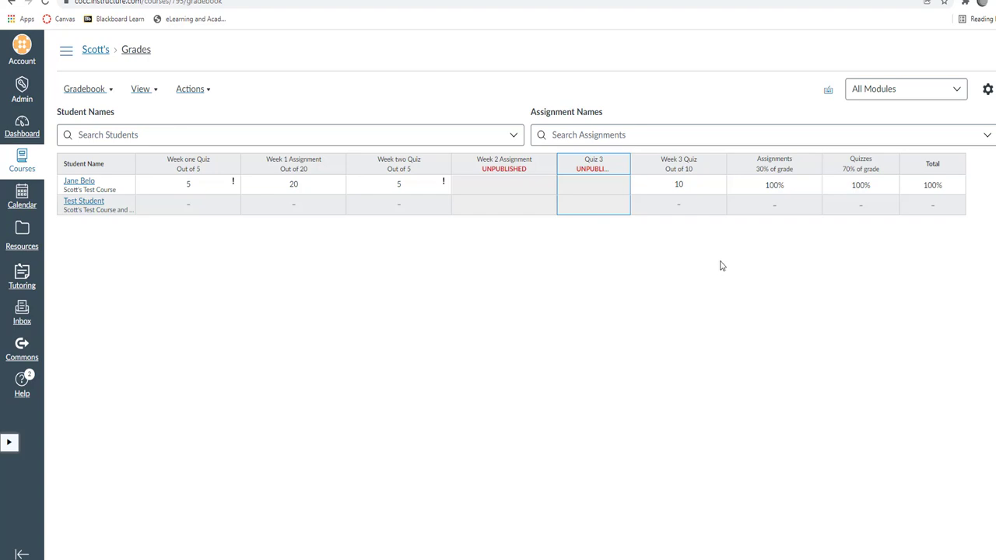
pyautogui.moveTo(742, 250)
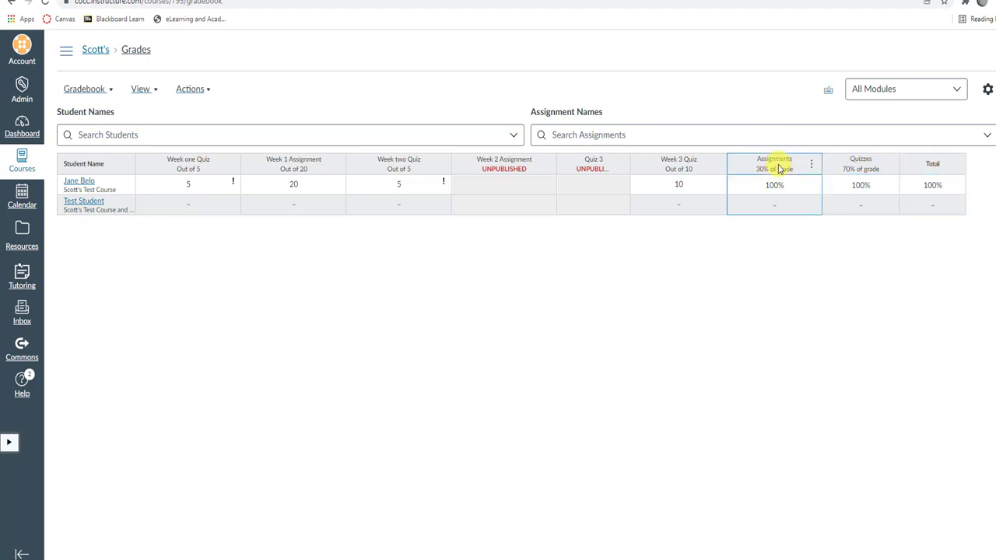
pyautogui.moveTo(408, 210)
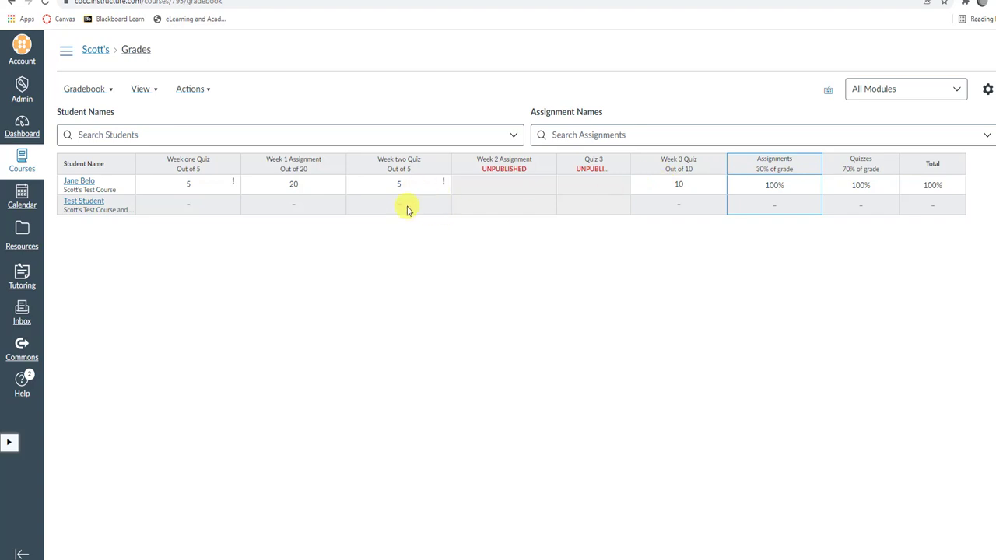
pyautogui.moveTo(95, 49)
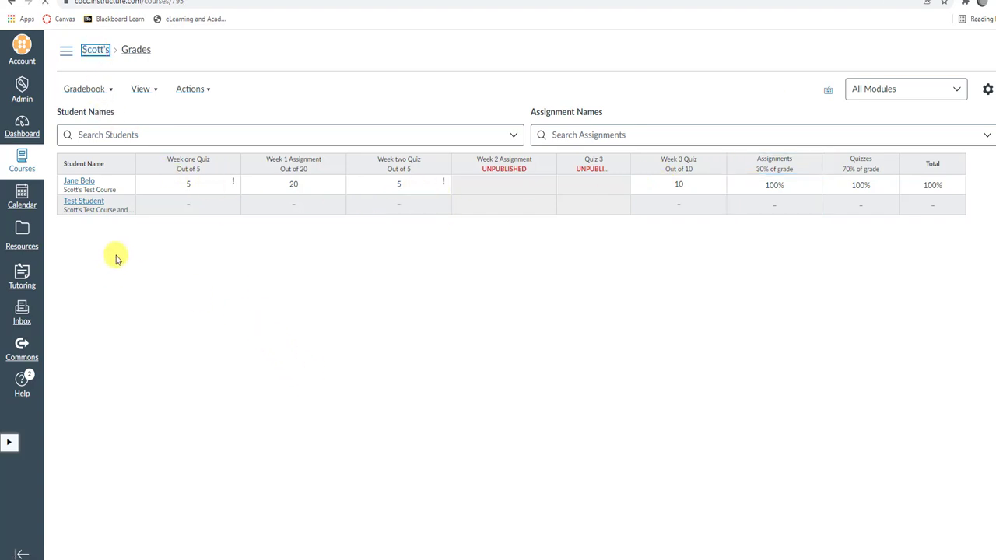
# - Go from the course home page to Settings and scroll through Course Details
pyautogui.click(95, 49)
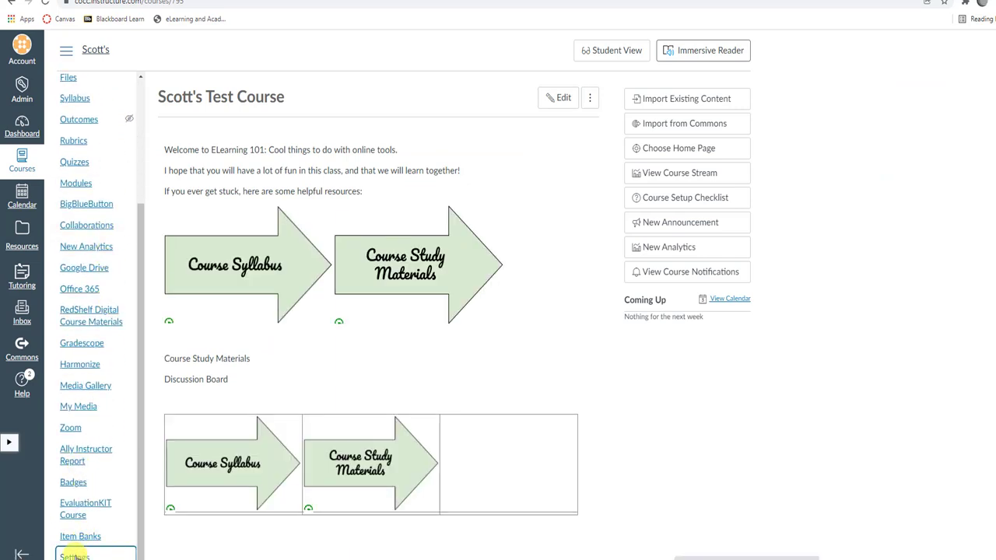
pyautogui.click(74, 556)
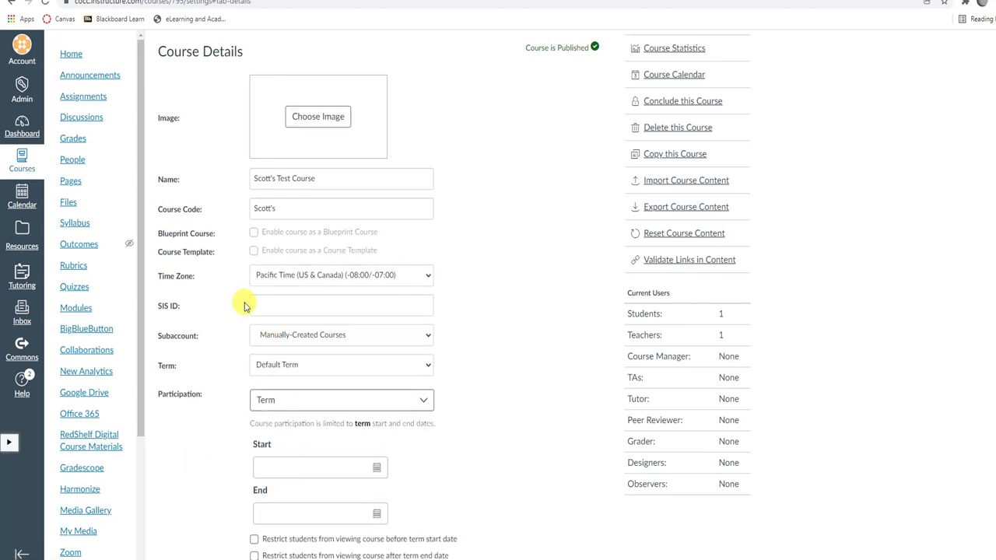
pyautogui.scroll(-3)
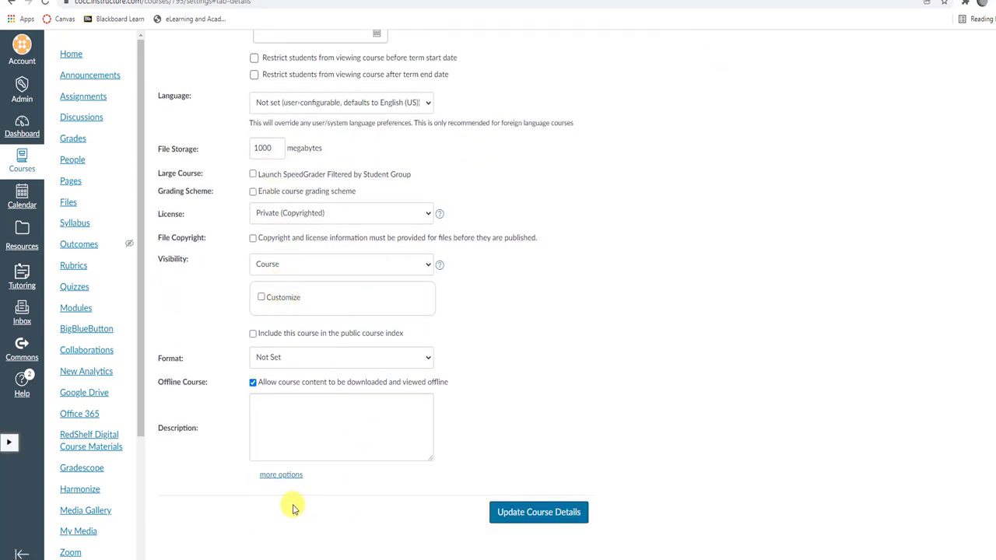
# - Under more options, enable 'Hide totals in student grades summary' and update the course details
pyautogui.click(281, 475)
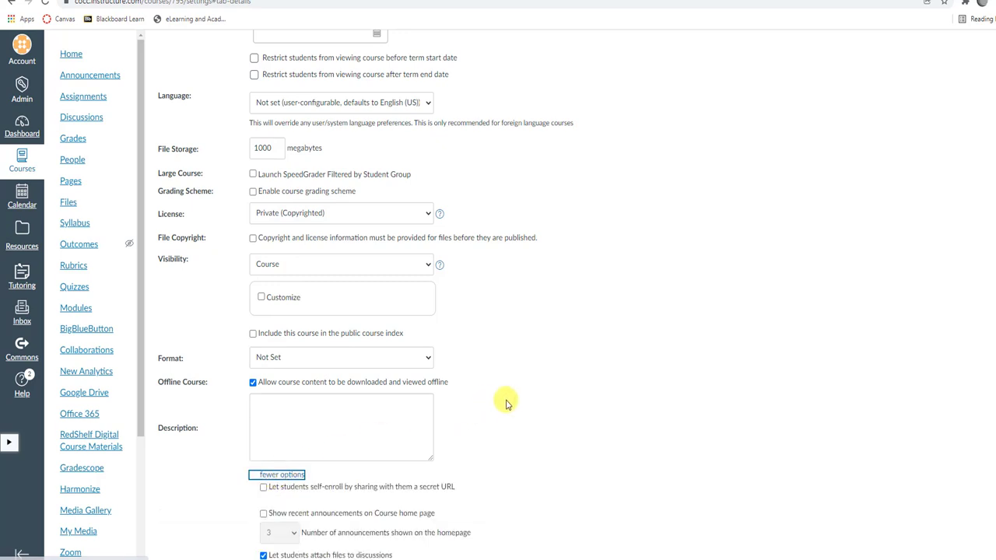
pyautogui.scroll(-3)
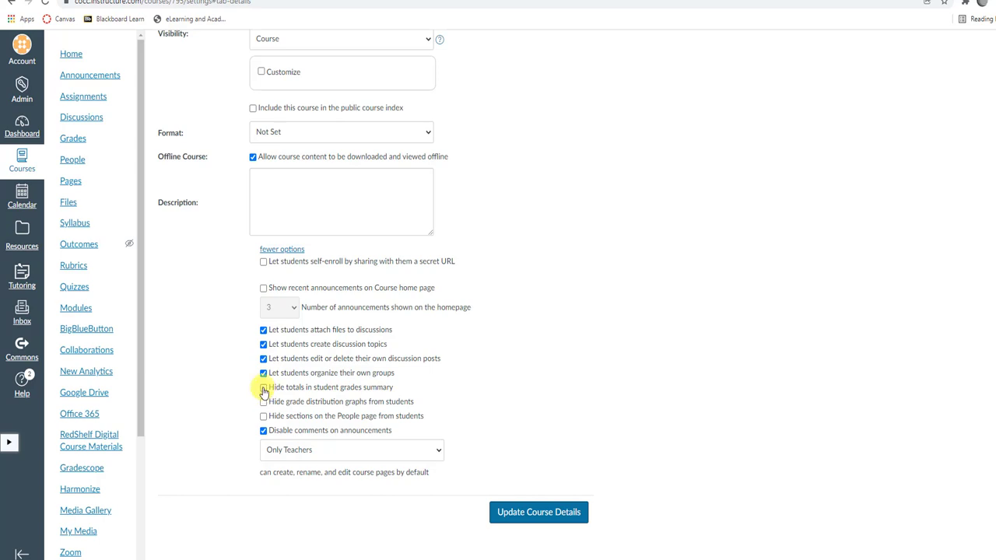
pyautogui.click(263, 386)
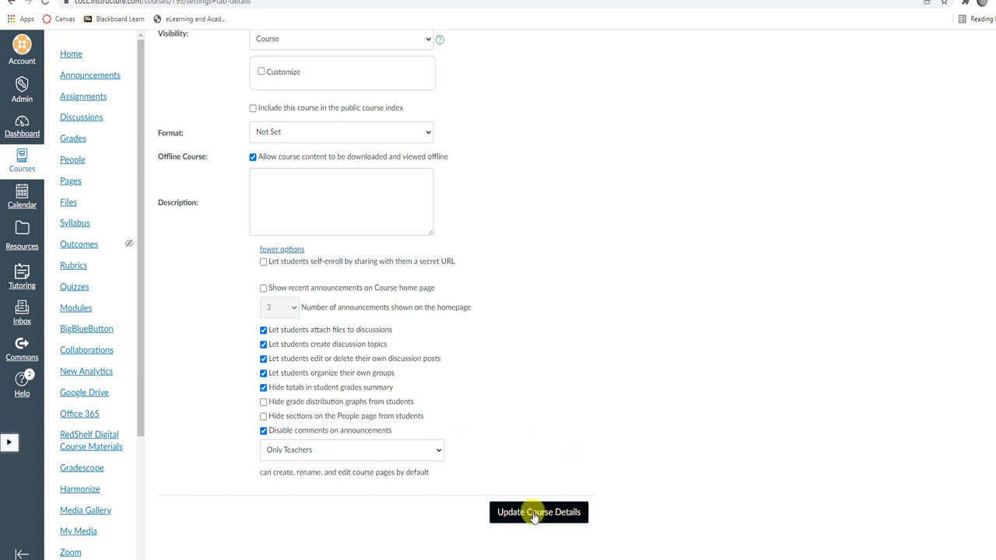
pyautogui.click(538, 512)
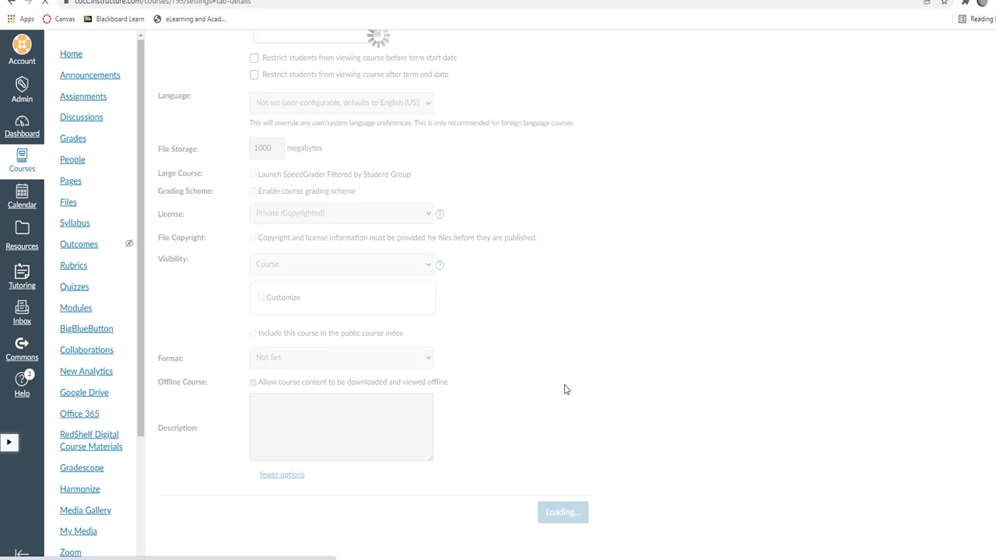
pyautogui.click(562, 512)
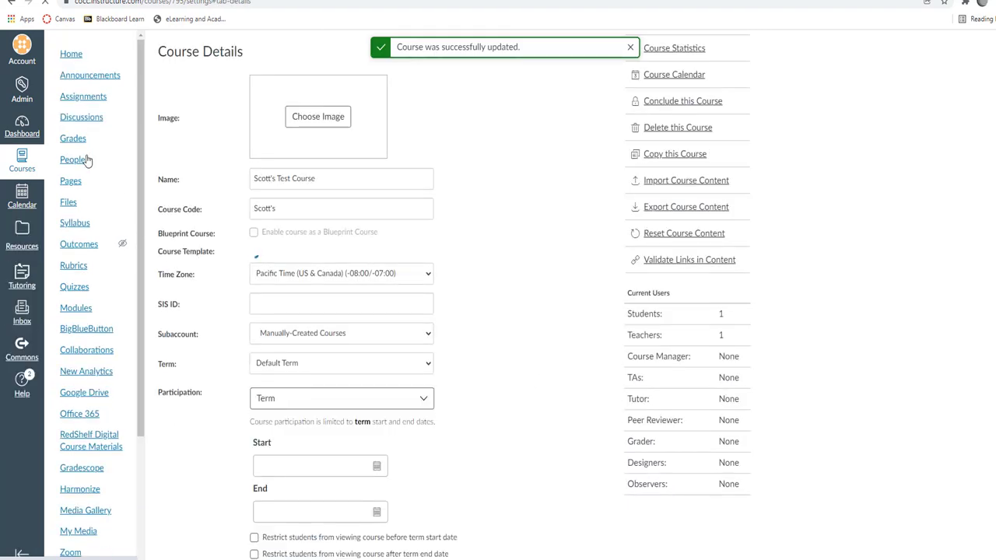
# - Enter Student View from the course home and open the test student's Grades page
pyautogui.click(72, 137)
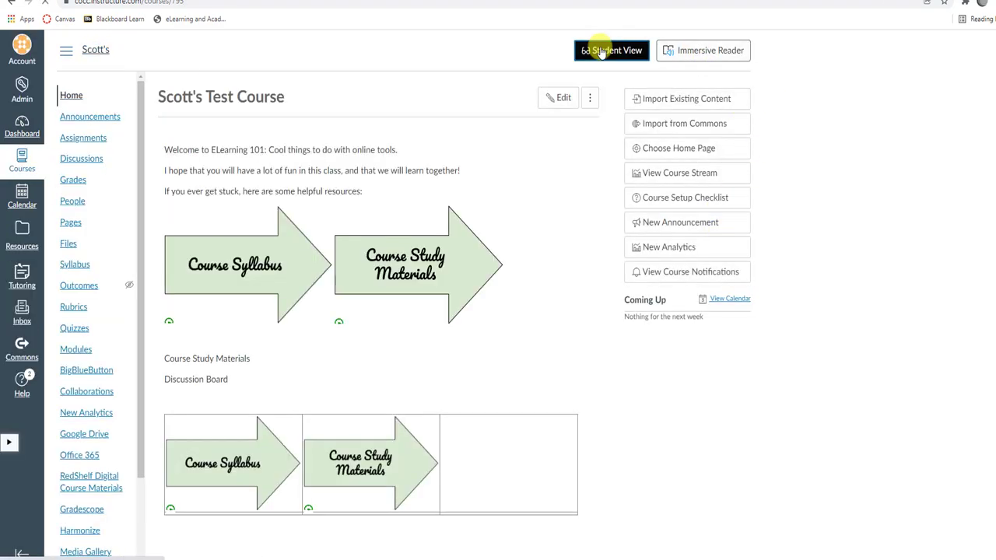
pyautogui.click(611, 49)
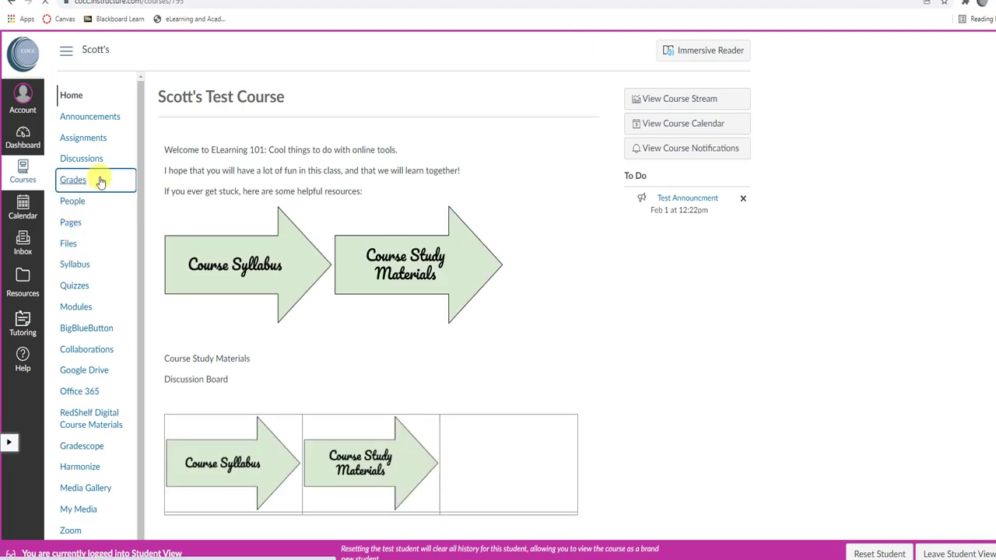
pyautogui.click(72, 180)
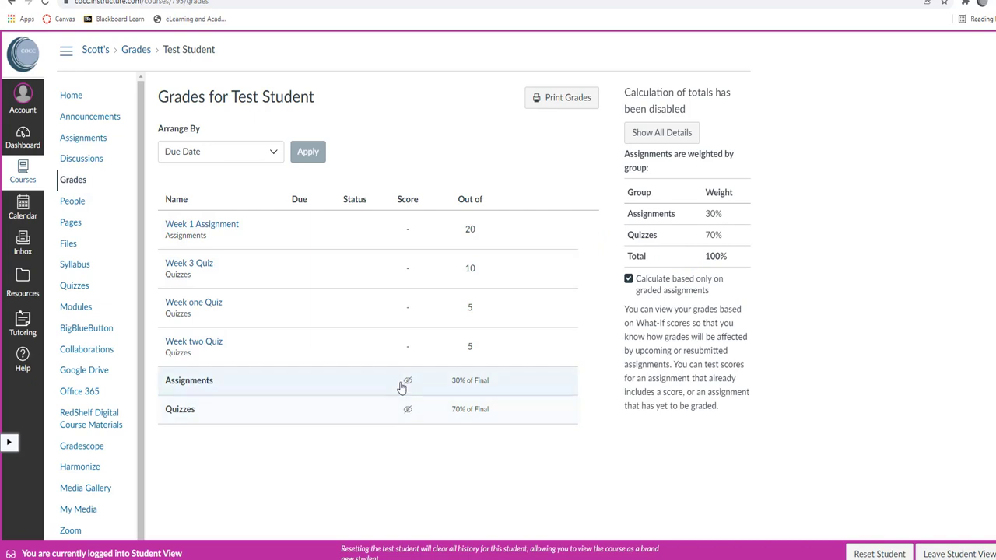
pyautogui.moveTo(421, 419)
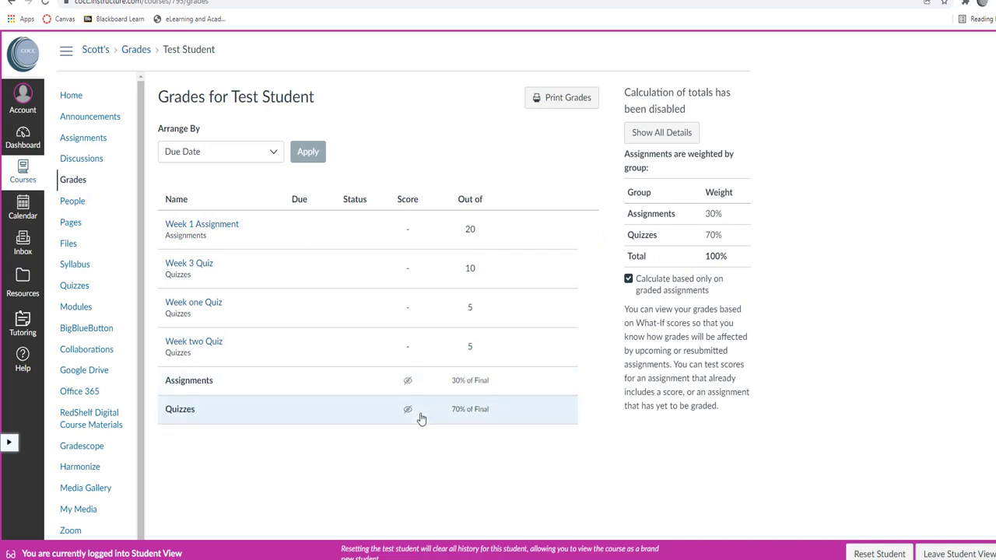
pyautogui.moveTo(407, 382)
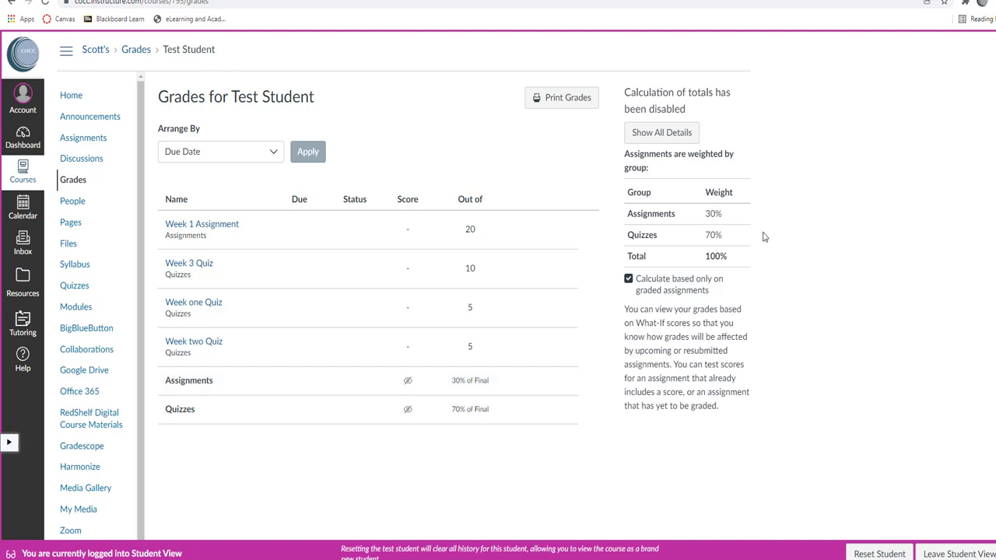
pyautogui.moveTo(621, 192)
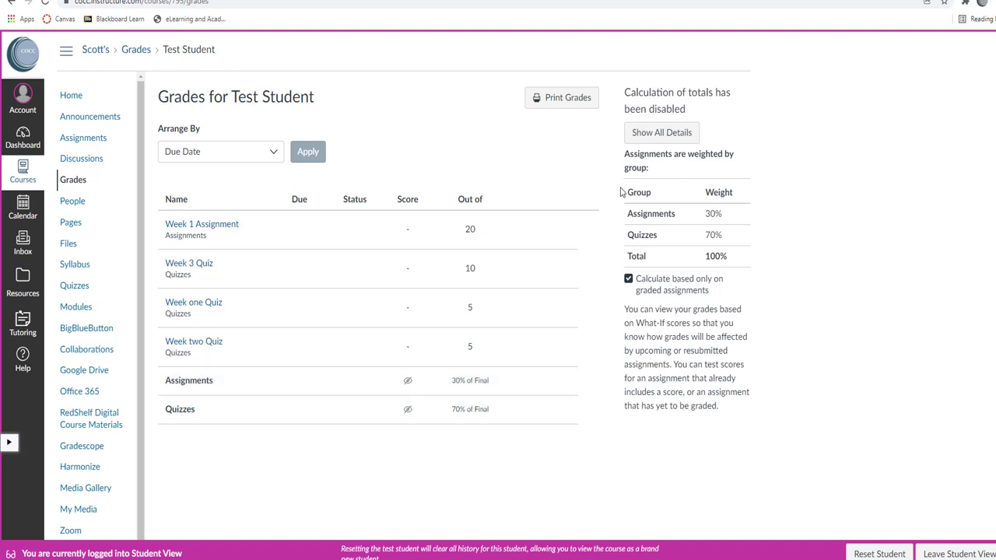
pyautogui.moveTo(620, 187); pyautogui.dragTo(751, 261)
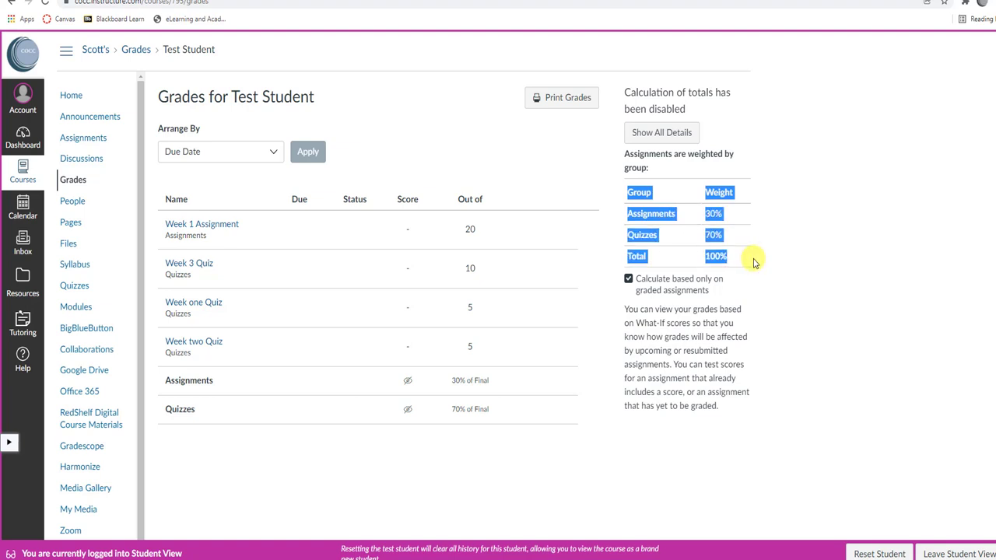
pyautogui.click(629, 279)
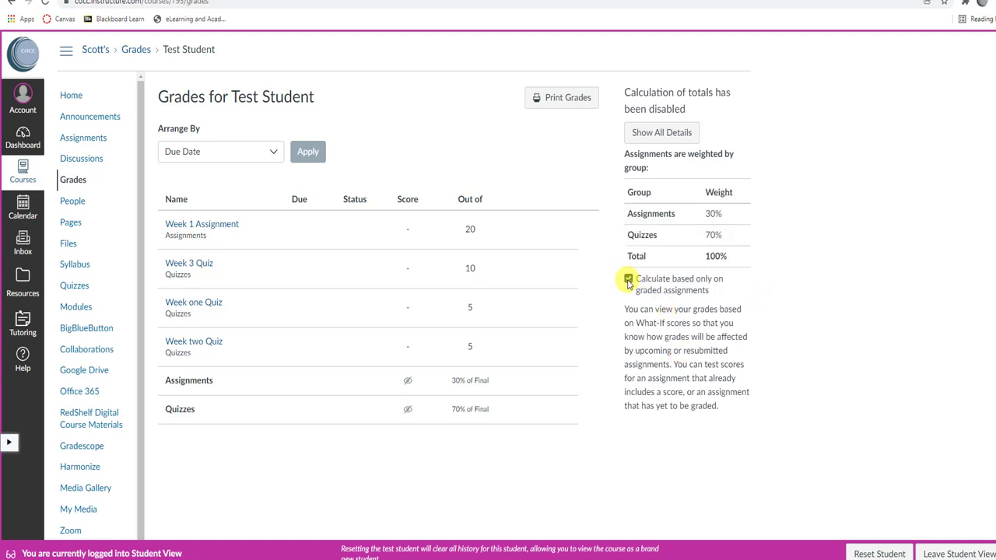
pyautogui.click(628, 278)
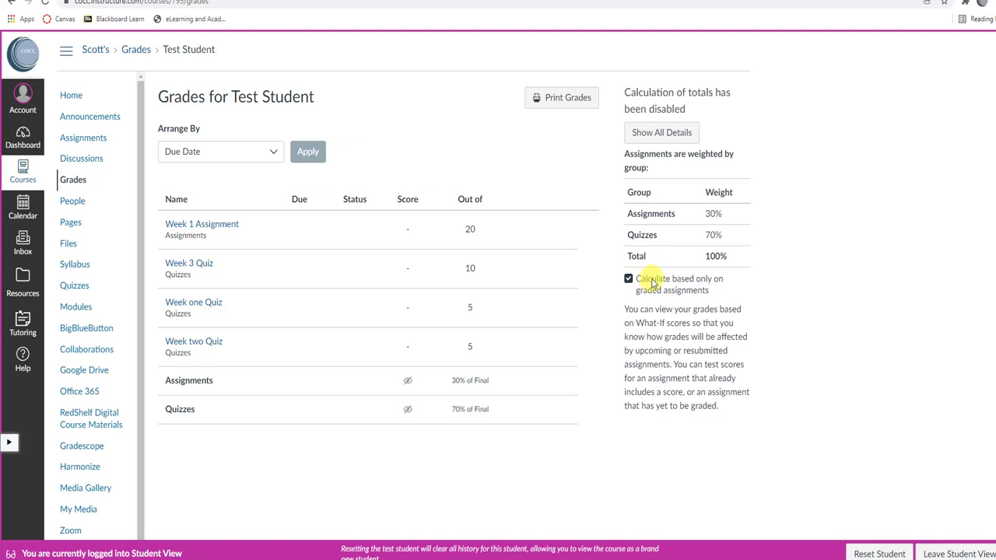
pyautogui.click(628, 278)
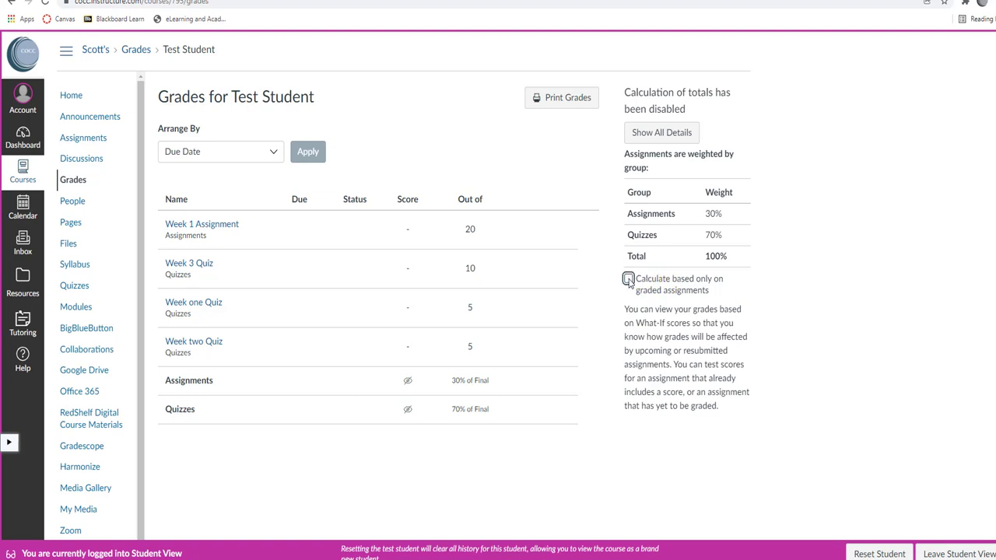
pyautogui.click(628, 278)
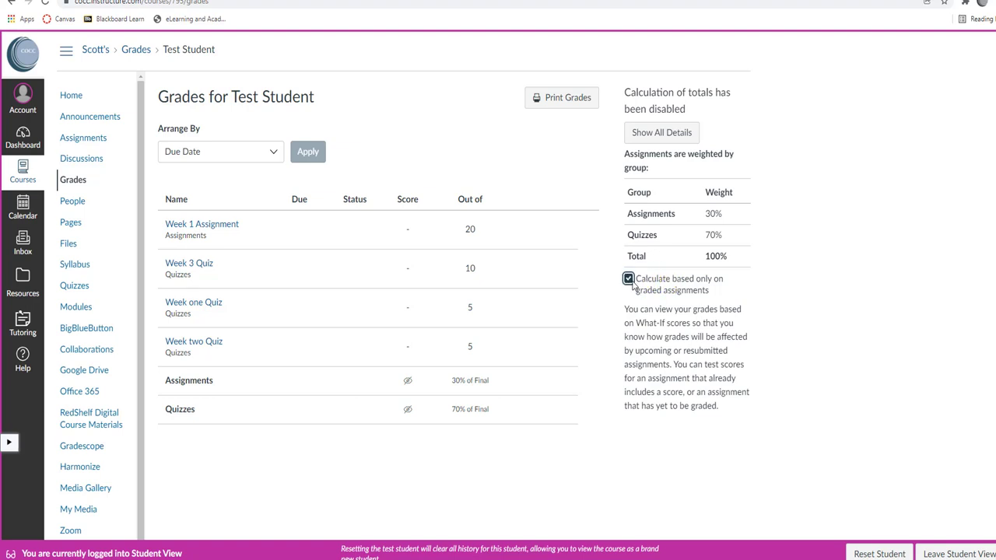
pyautogui.click(628, 279)
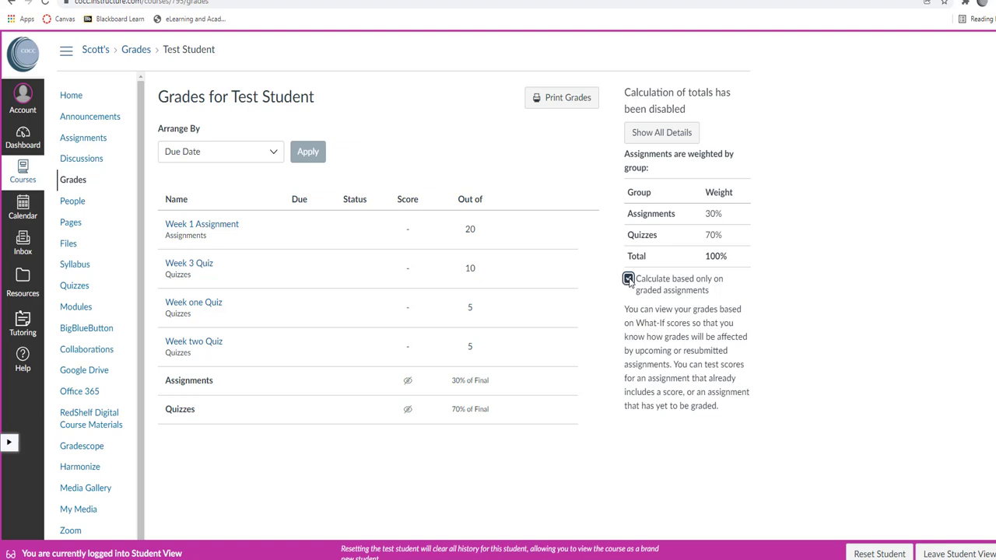
pyautogui.click(629, 279)
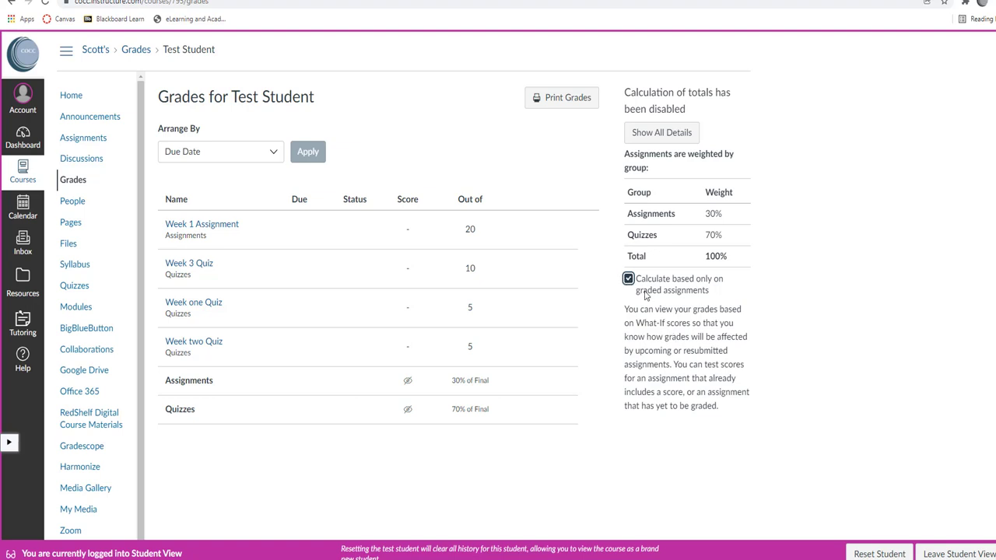
pyautogui.click(628, 279)
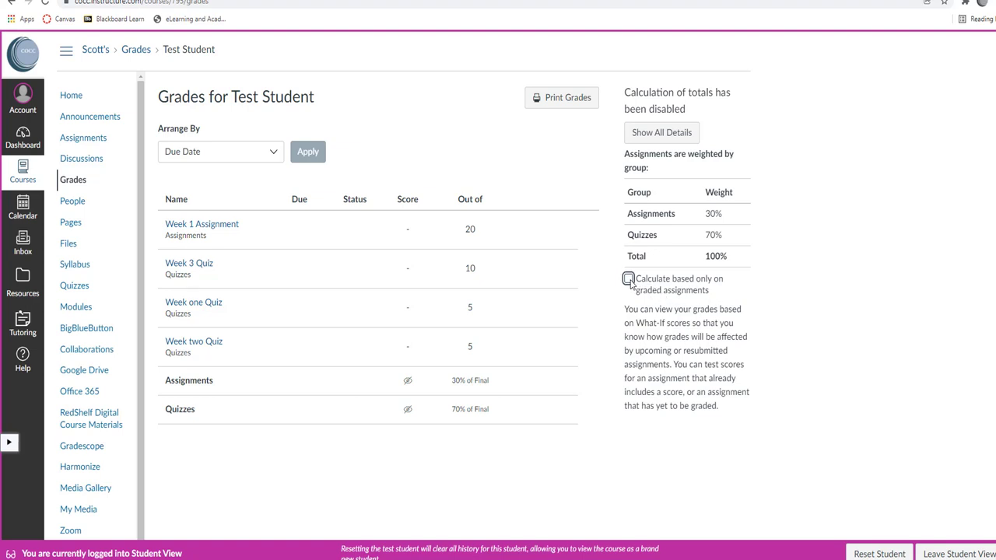
pyautogui.click(629, 279)
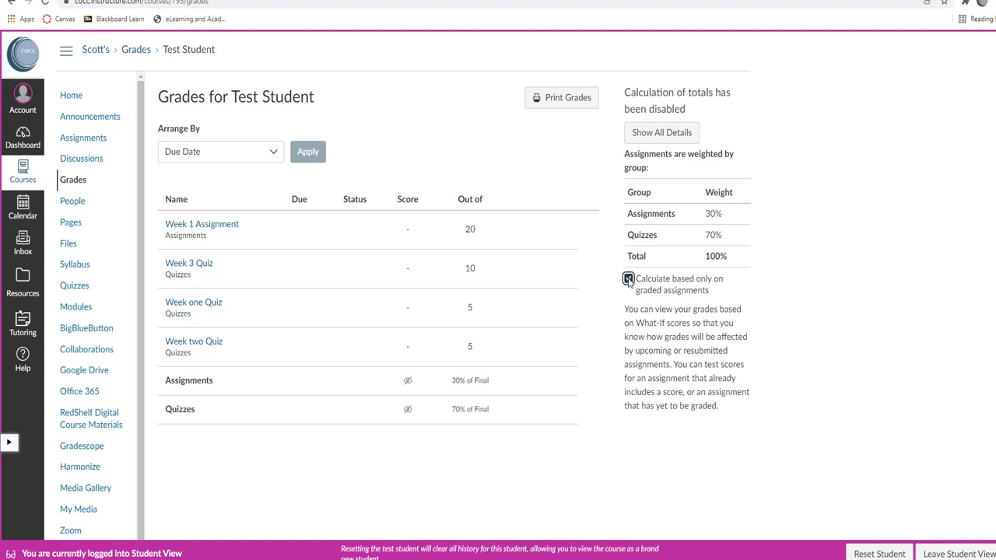
pyautogui.click(628, 278)
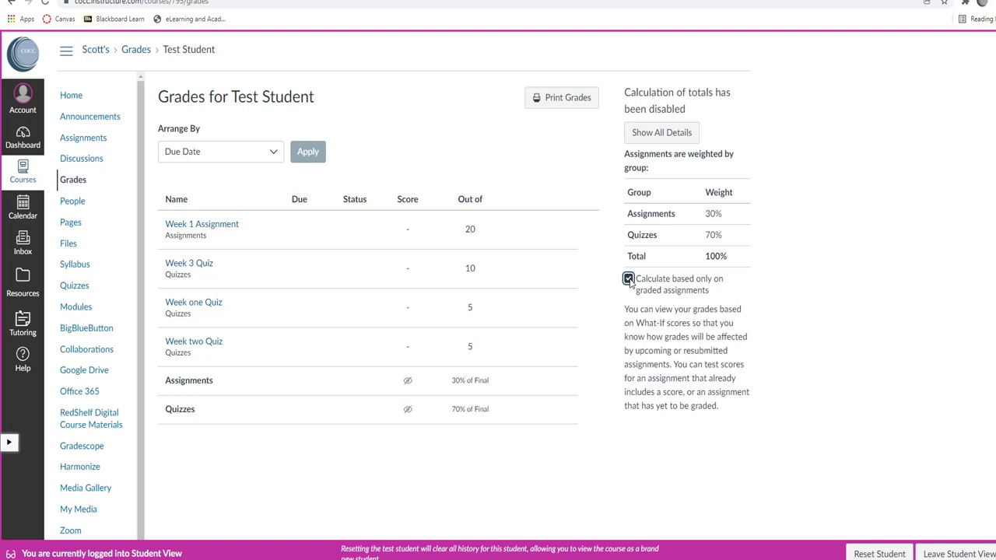
pyautogui.moveTo(294, 389)
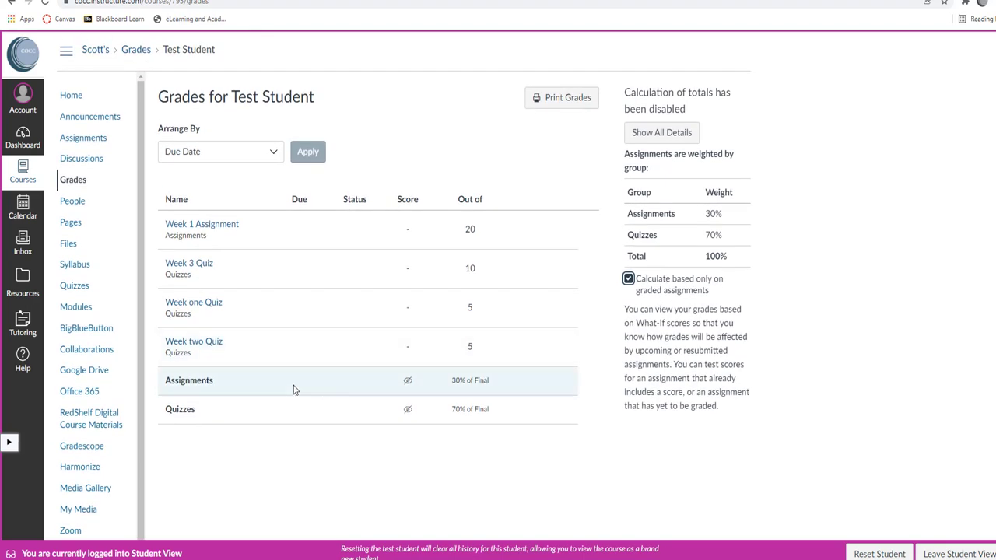
pyautogui.moveTo(497, 372)
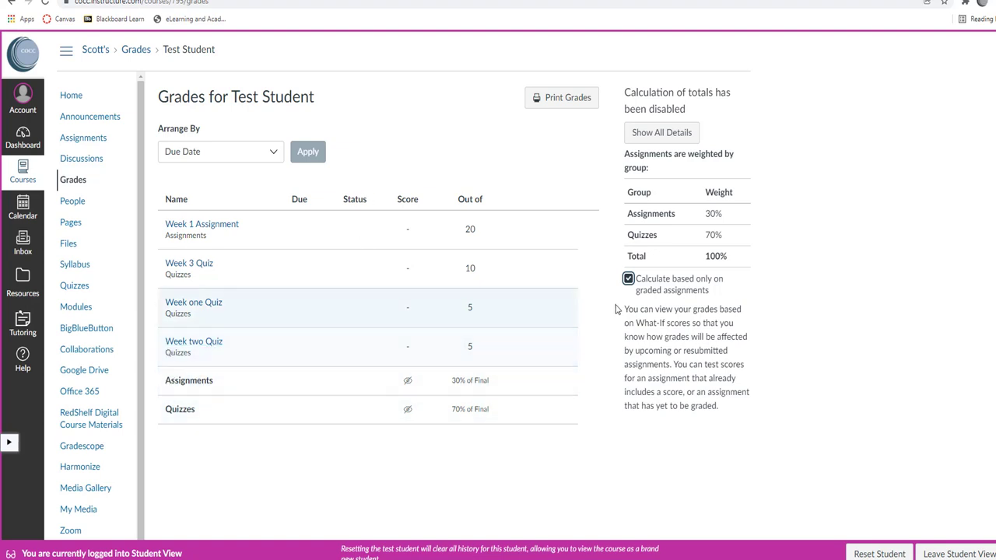
pyautogui.scroll(-3)
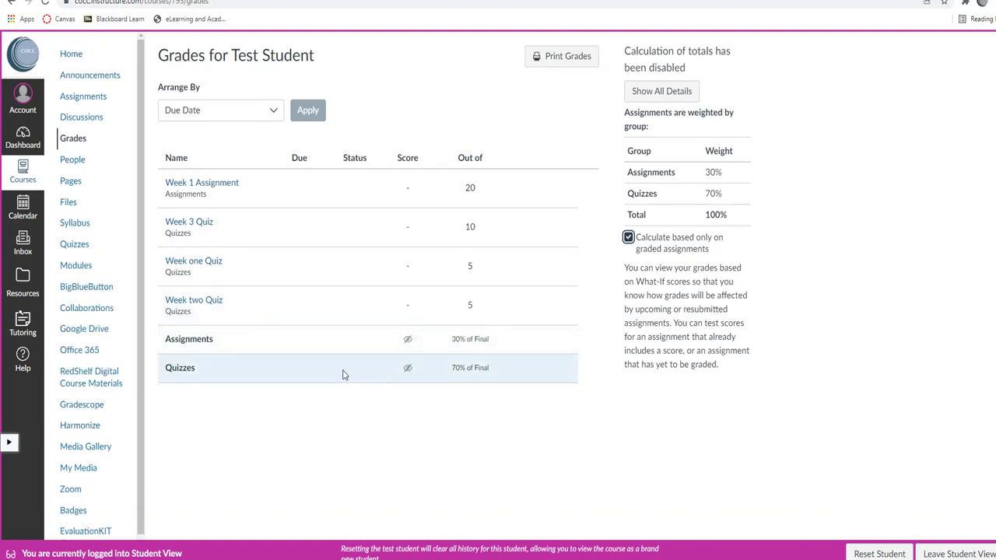
pyautogui.moveTo(408, 339)
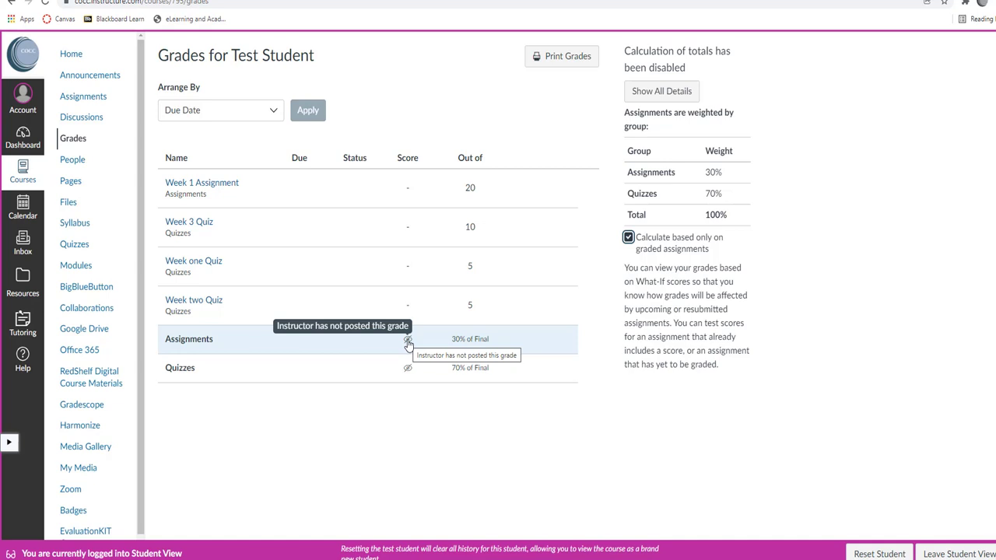
pyautogui.moveTo(420, 398)
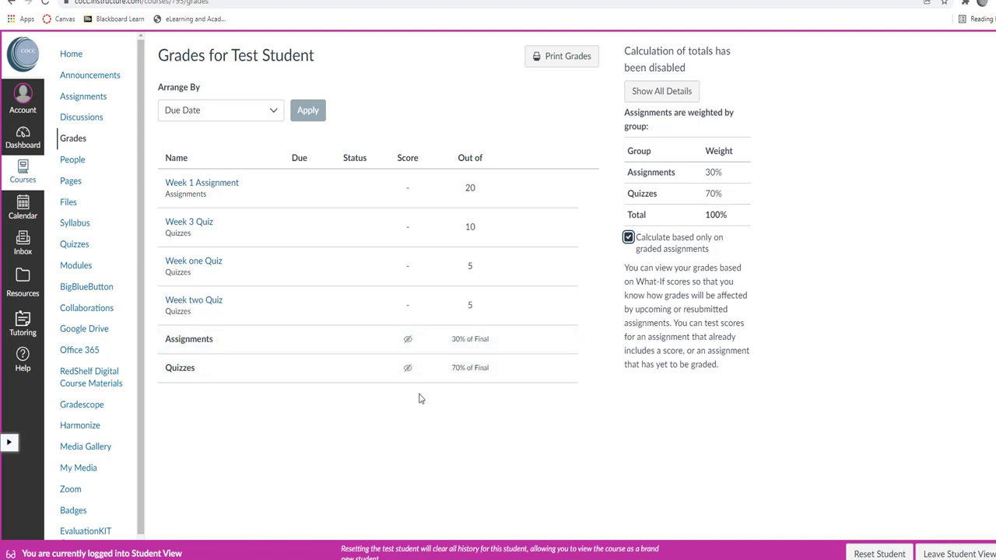
pyautogui.moveTo(577, 399)
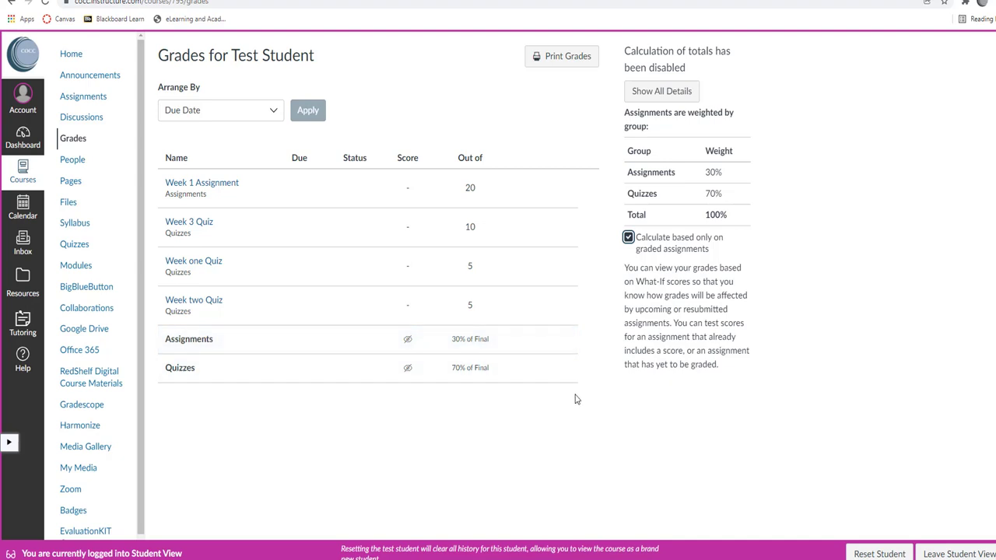
pyautogui.moveTo(783, 307)
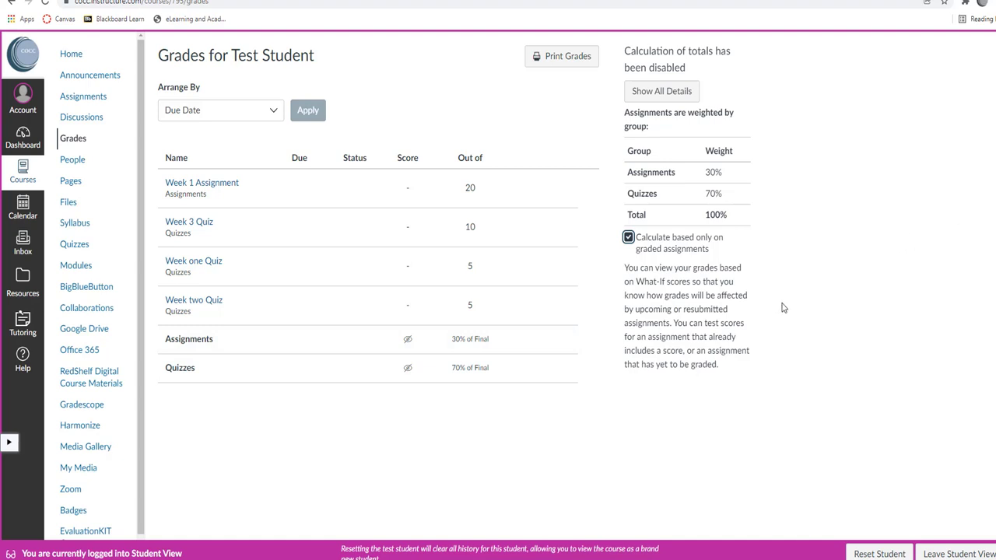
pyautogui.moveTo(792, 293)
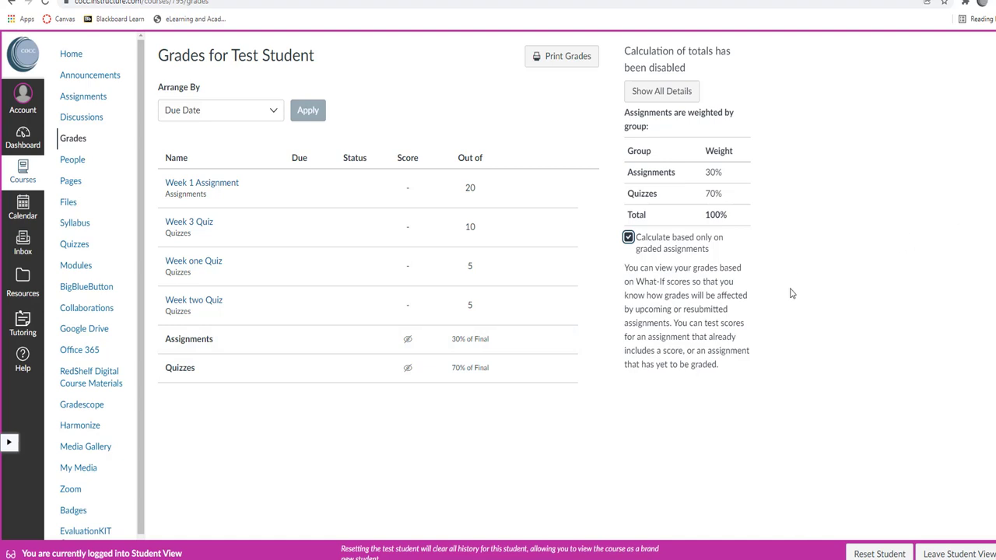